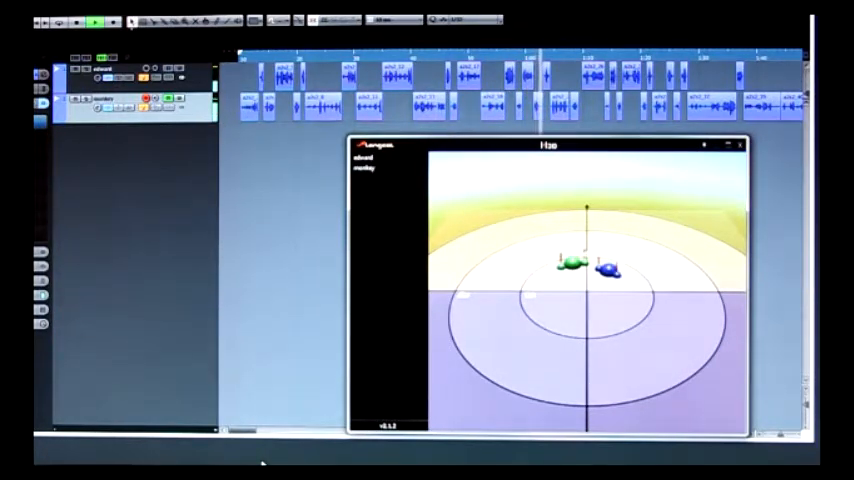
Step: Drag the green and blue dialogue source spheres together near the centre of the panner scene
drag(610, 268, 570, 262)
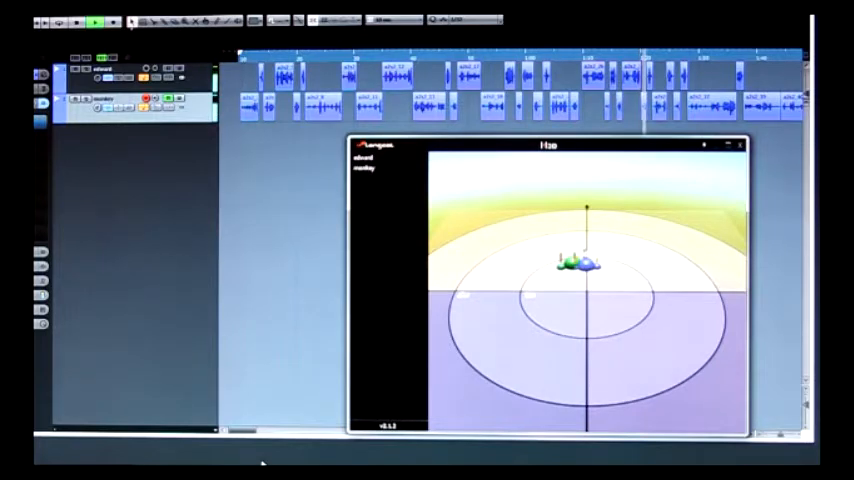
drag(584, 264, 578, 264)
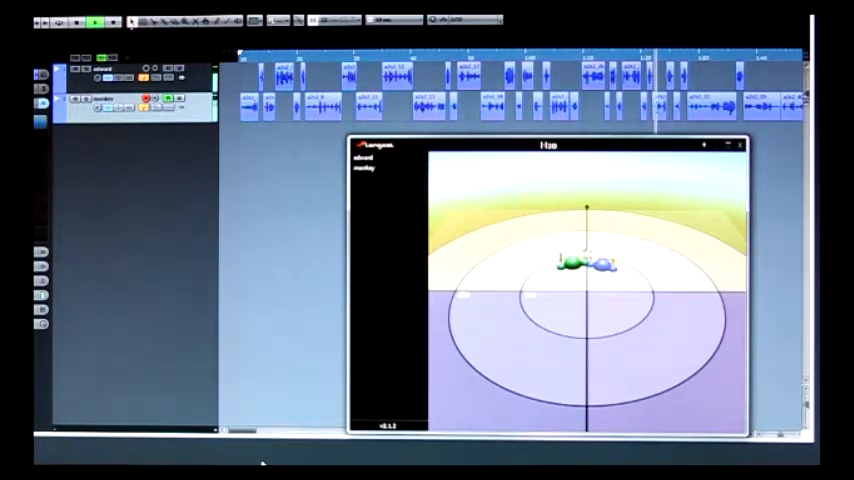